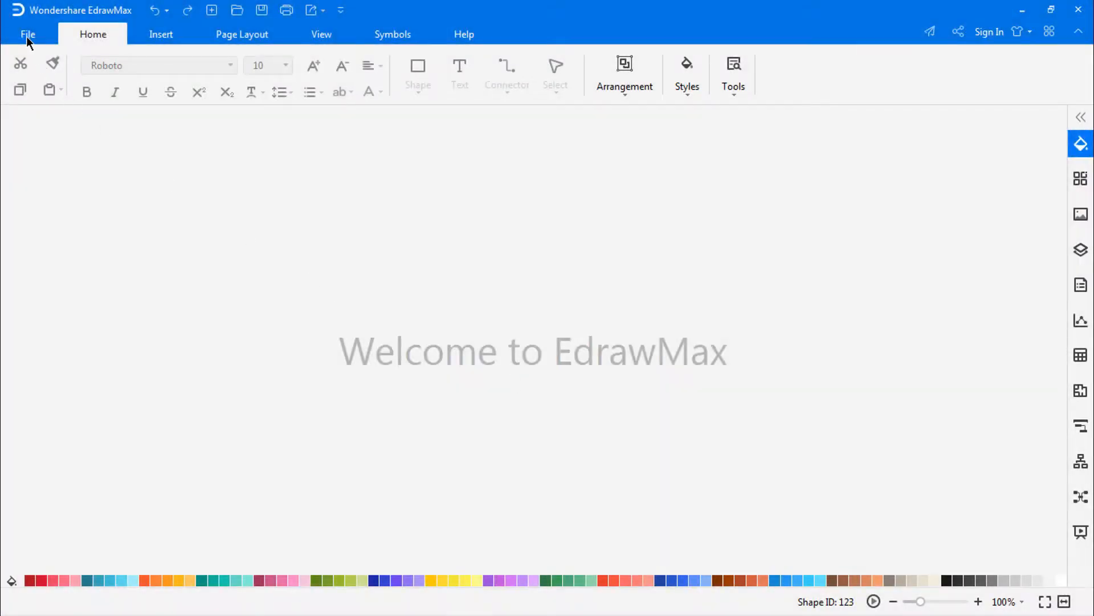
Step: Browse the new-document gallery to the Flowchart category's Event Flow Diagram templates
click(28, 34)
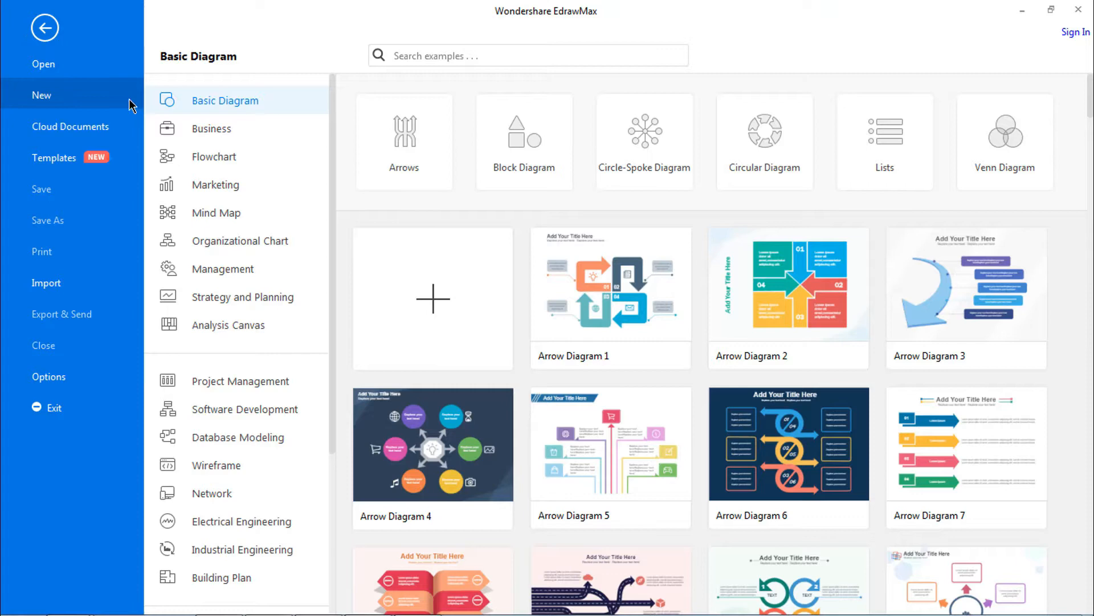
click(215, 156)
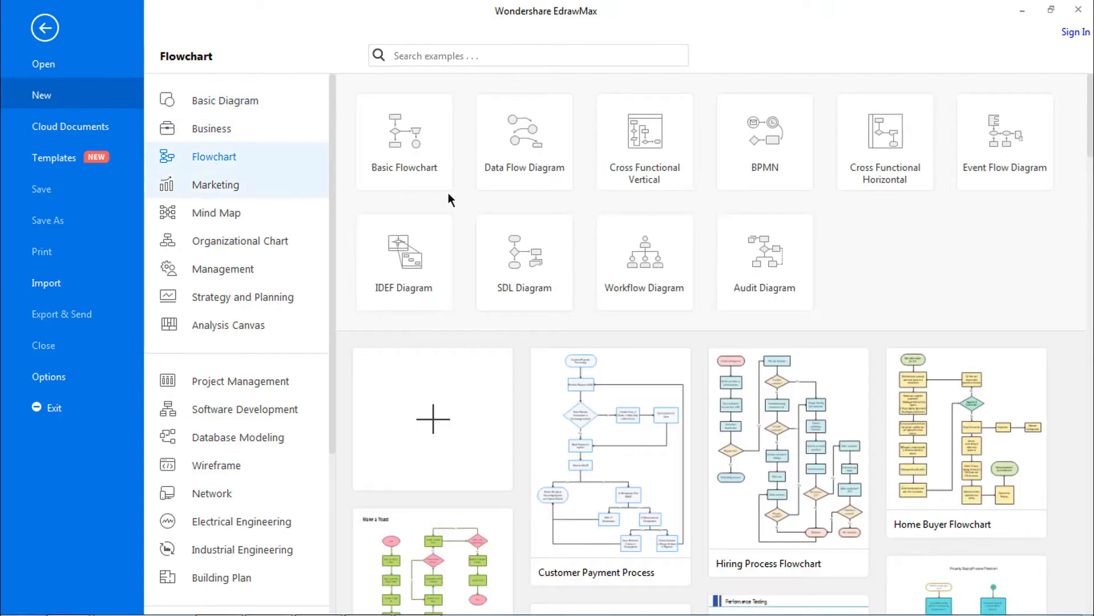
click(1004, 139)
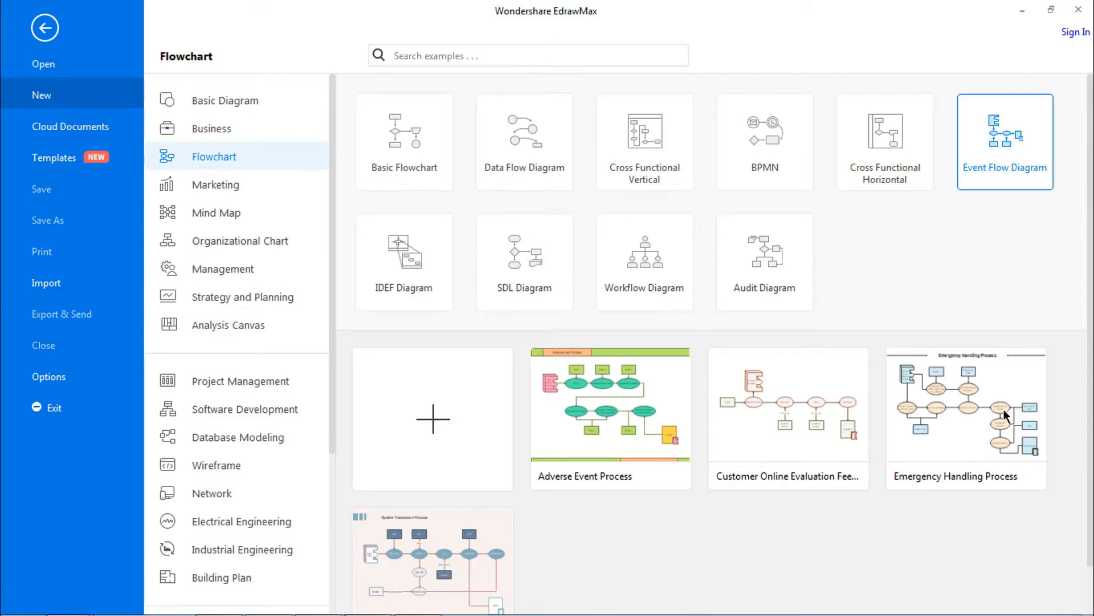
mouse_move(434, 431)
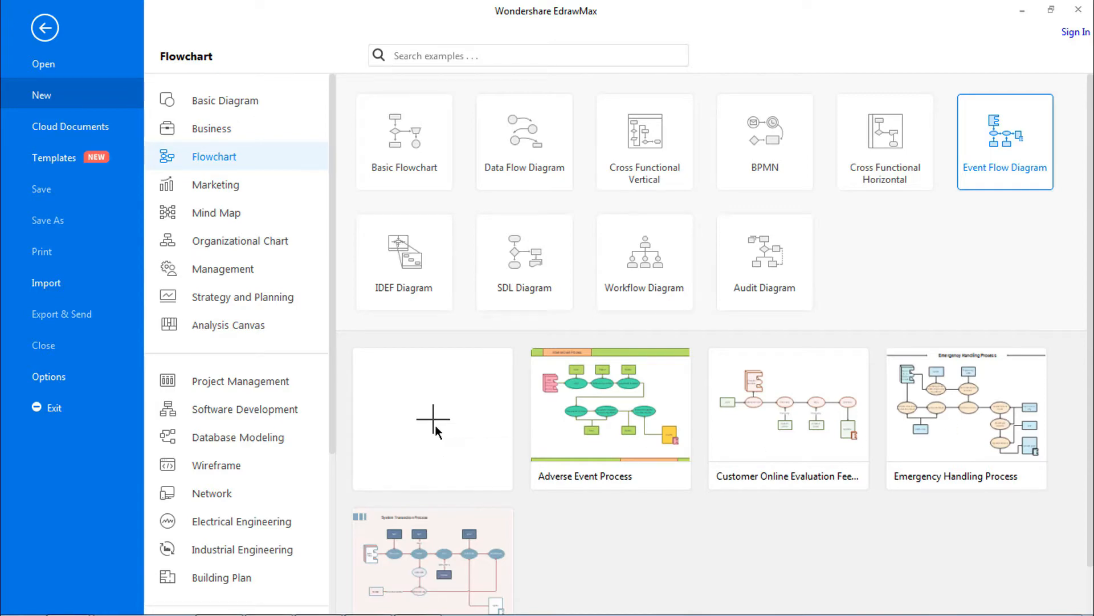
Step: Start a blank event flow drawing with an event labelled 'Receiving a Trapped Elevator'
click(433, 419)
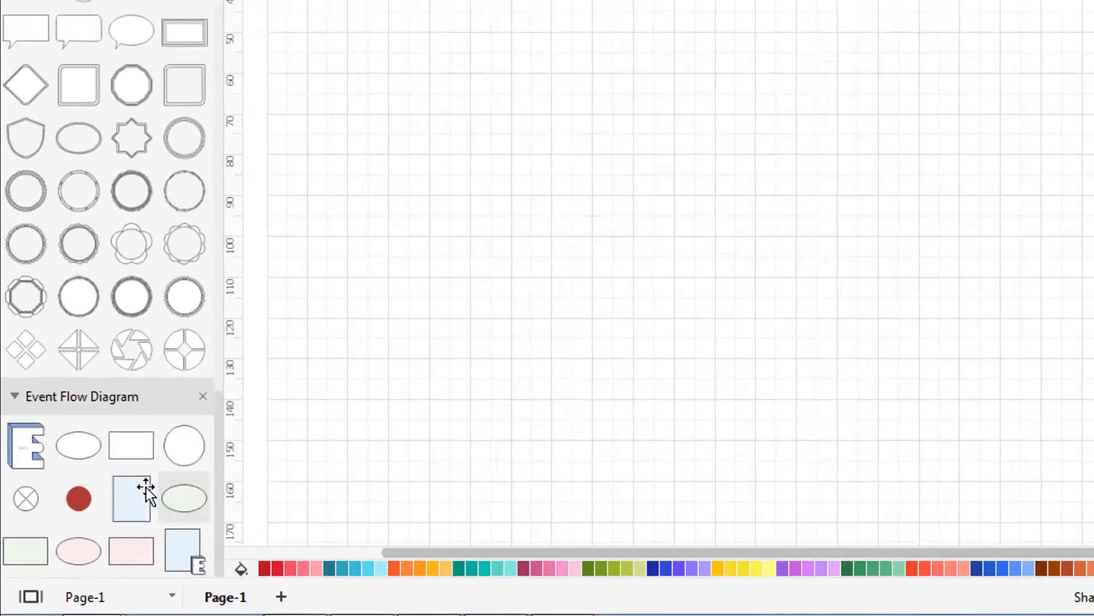
scroll(down, 3)
text(Receiving Trapped Elevator)
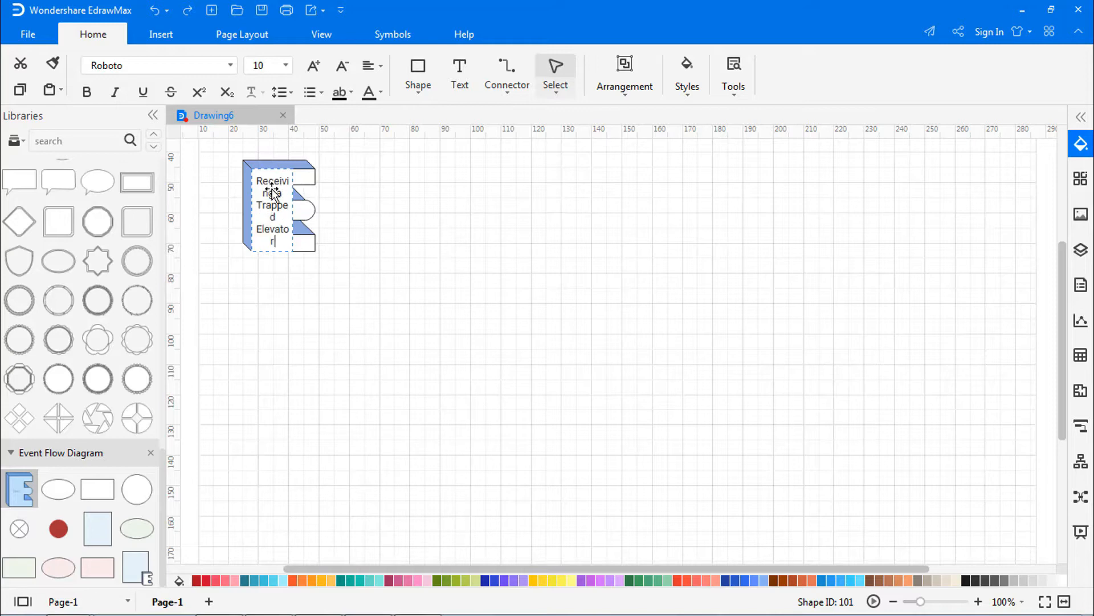
click(372, 270)
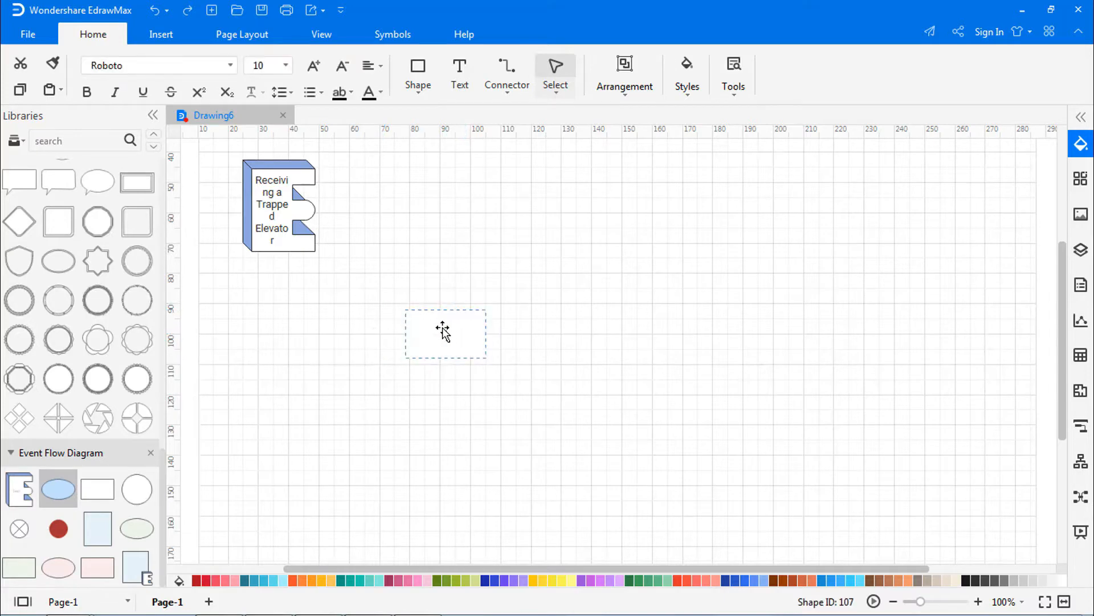
Step: Add the 'Monitoring Centre Notifies Engineering Department' ellipse to the flow
text(Monitoring)
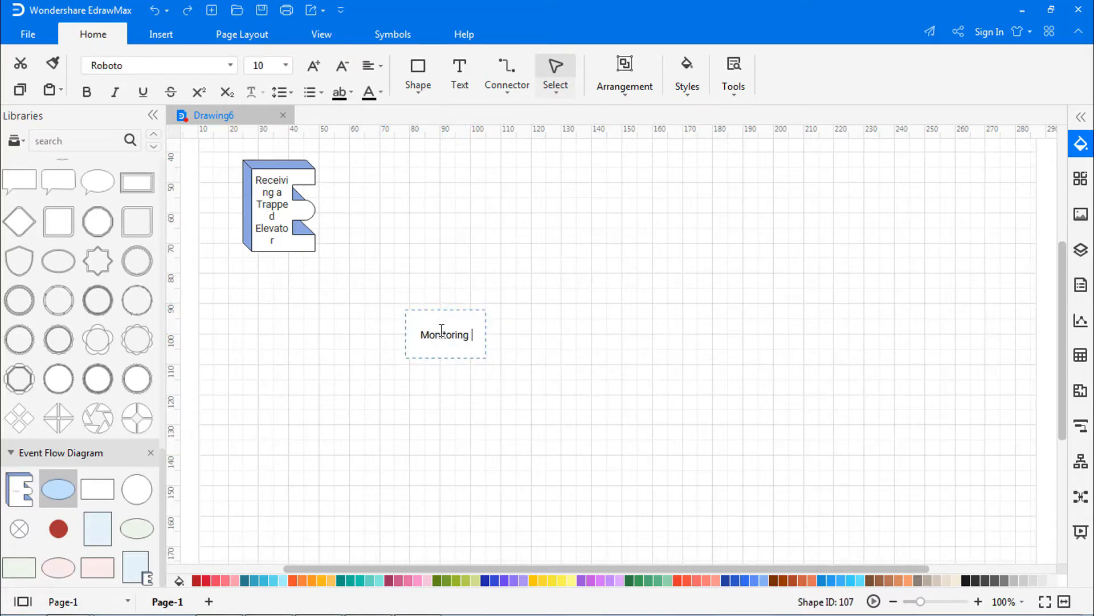
text(Centre Notifies Engineering)
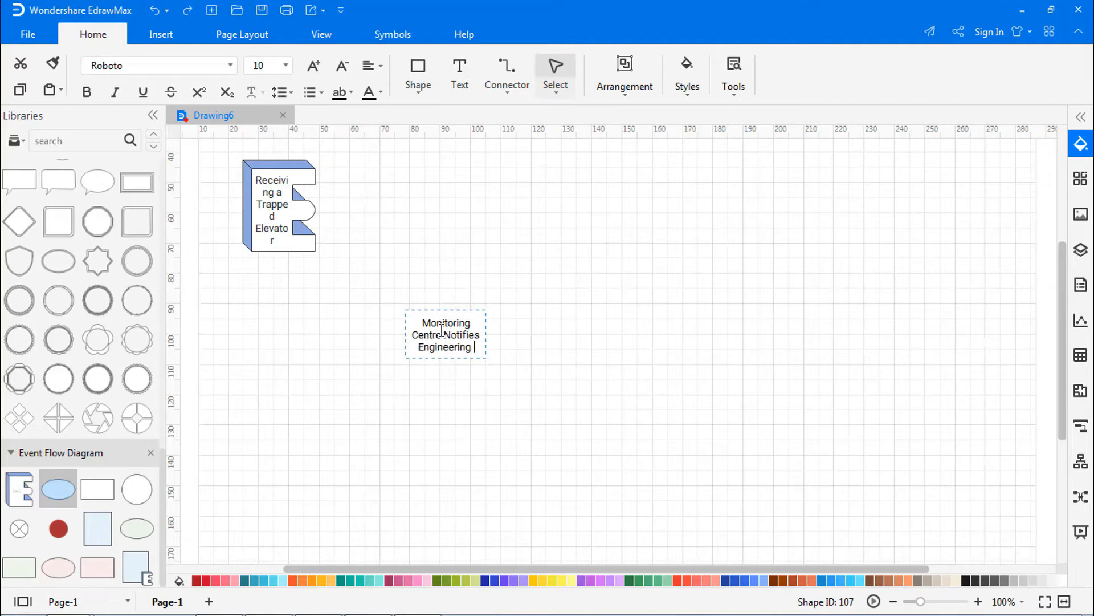
text(Department)
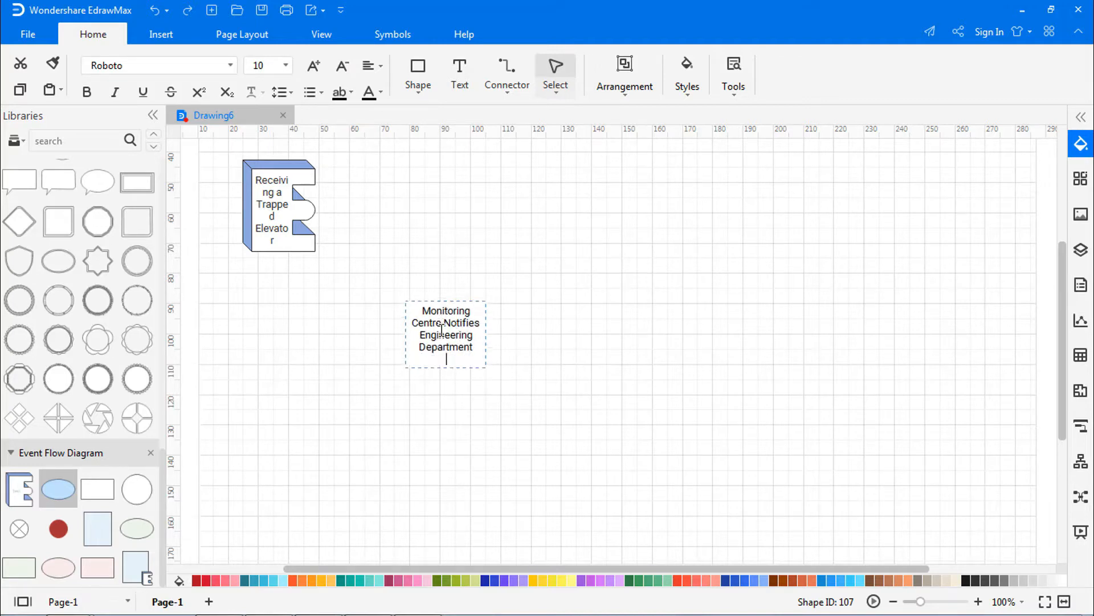
click(573, 403)
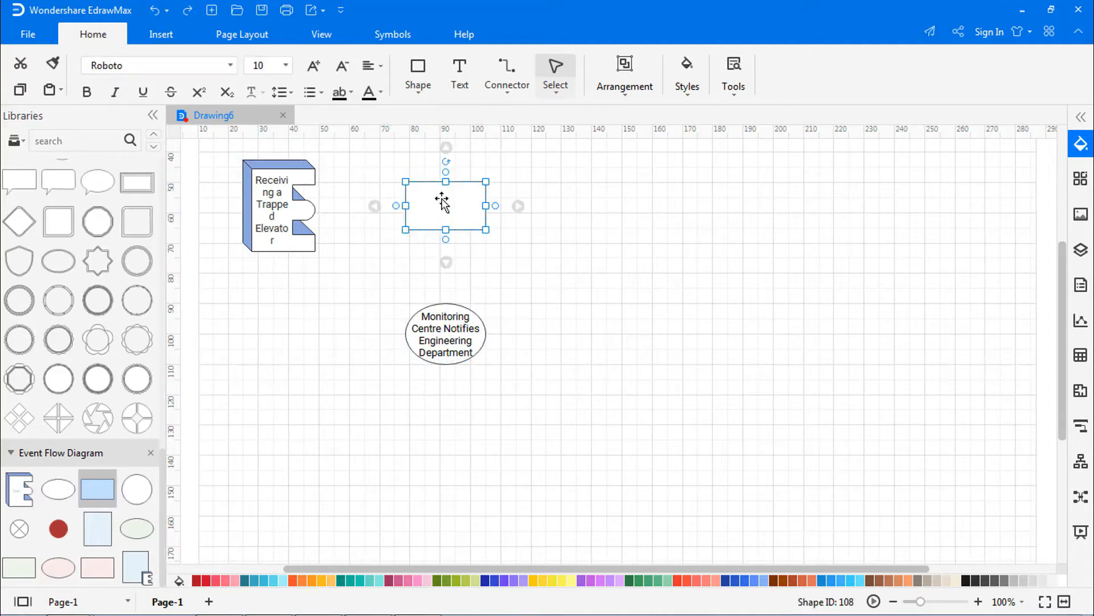
Step: Add the 'Send Professionals to Rescue' and 'Engineering Staff' shapes with linking arrows
text(Non)
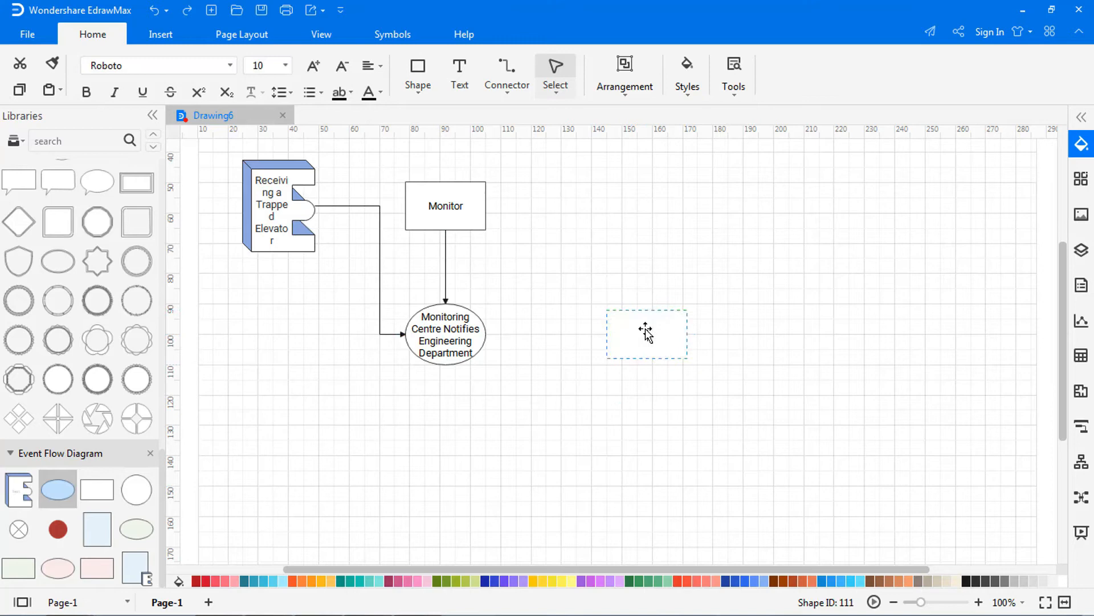
text(Send Professionals to Rescue)
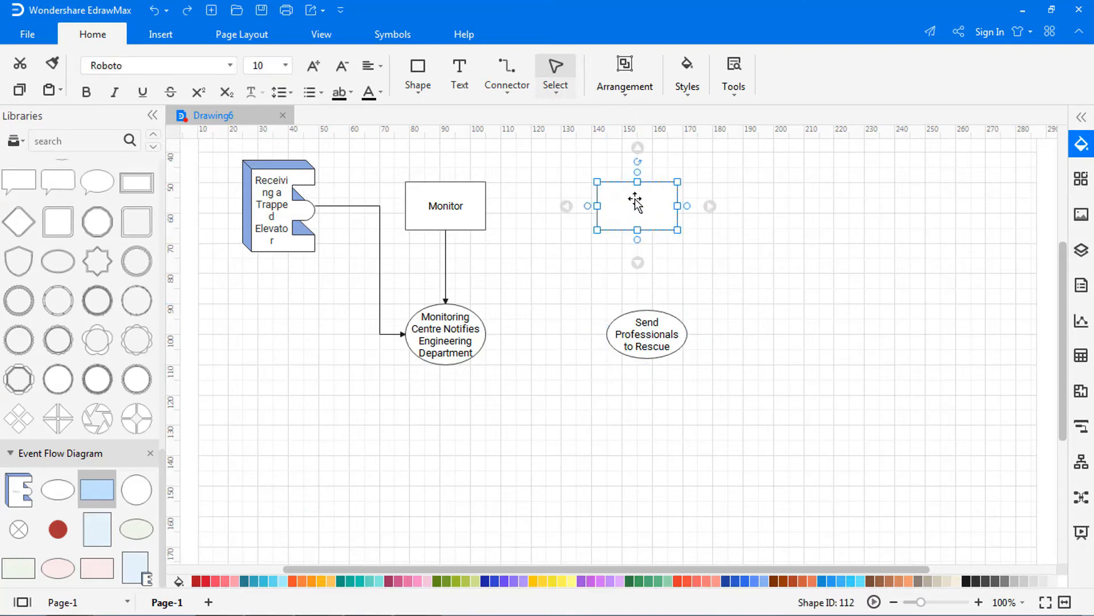
text(Engineering Staff)
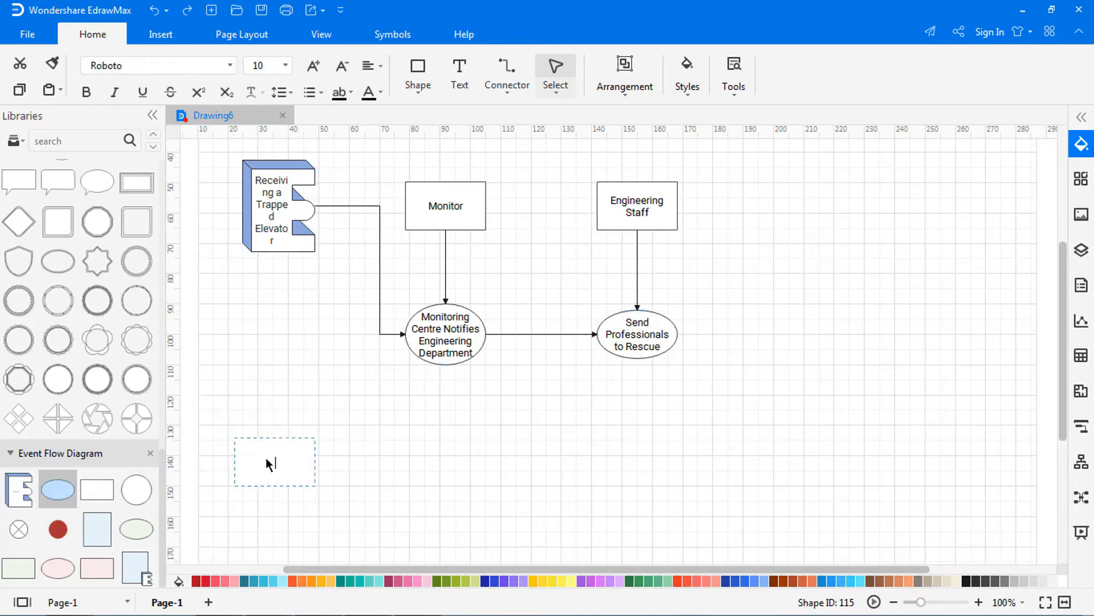
Step: Add arrow-linked 'Go to Nearest Unit to Solve the', 'Personnel Rescued' and 'Specify Incident' ellipses
text(Go to Nearest)
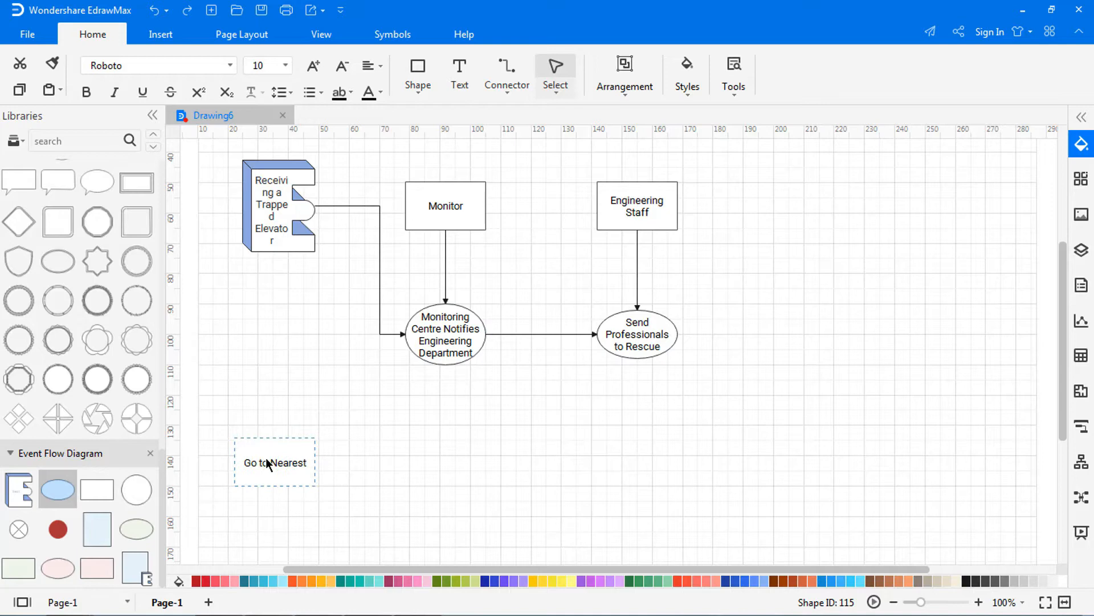
text(Unit to)
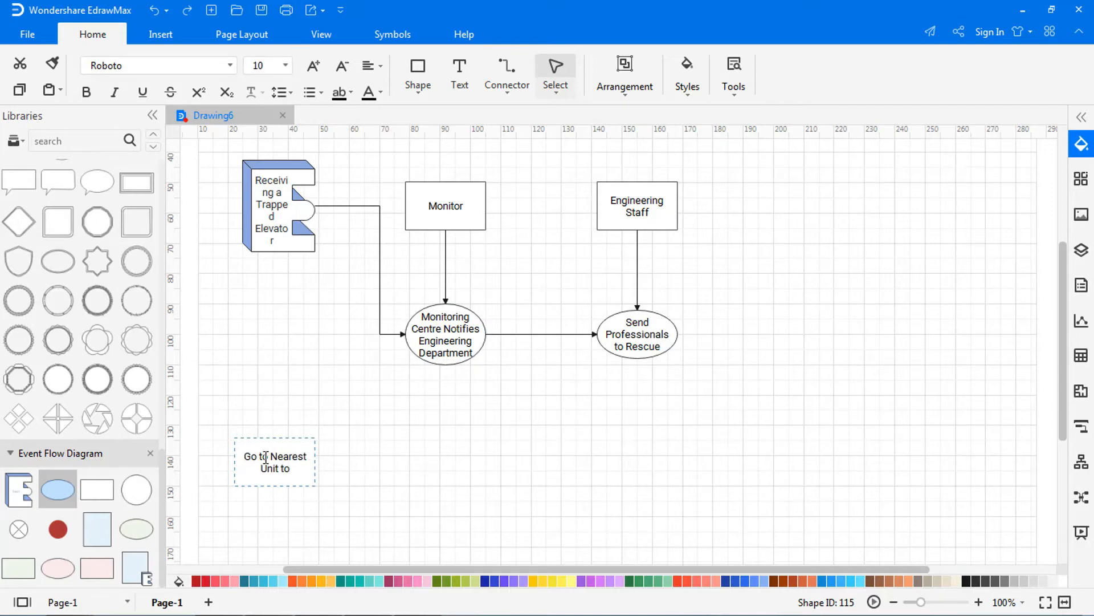
text(Solve the Problem)
text(Apease the Trapped)
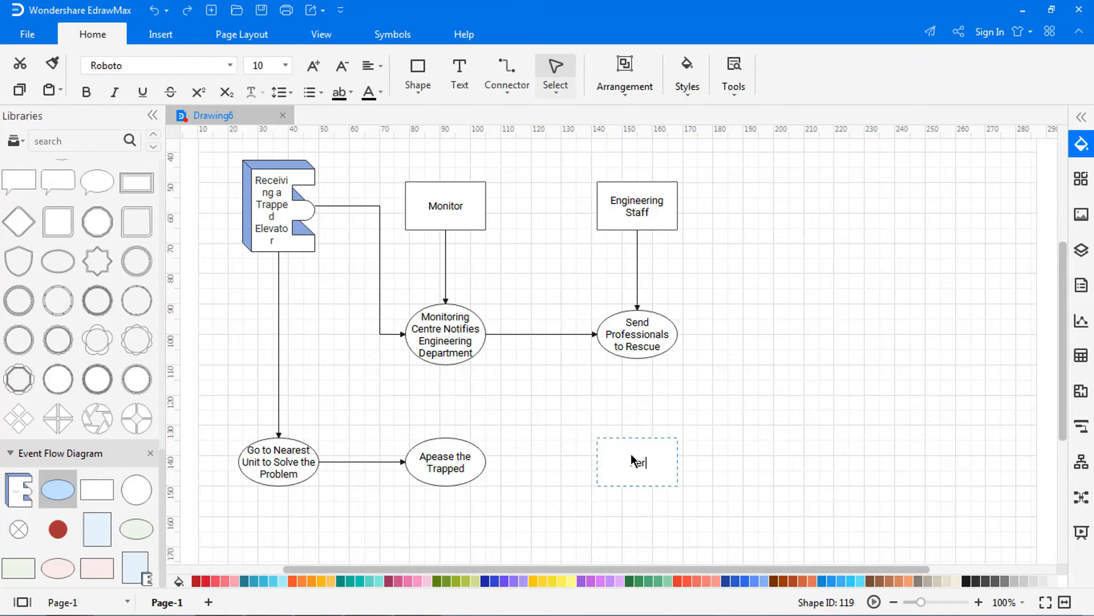
text(Personnel Rescued)
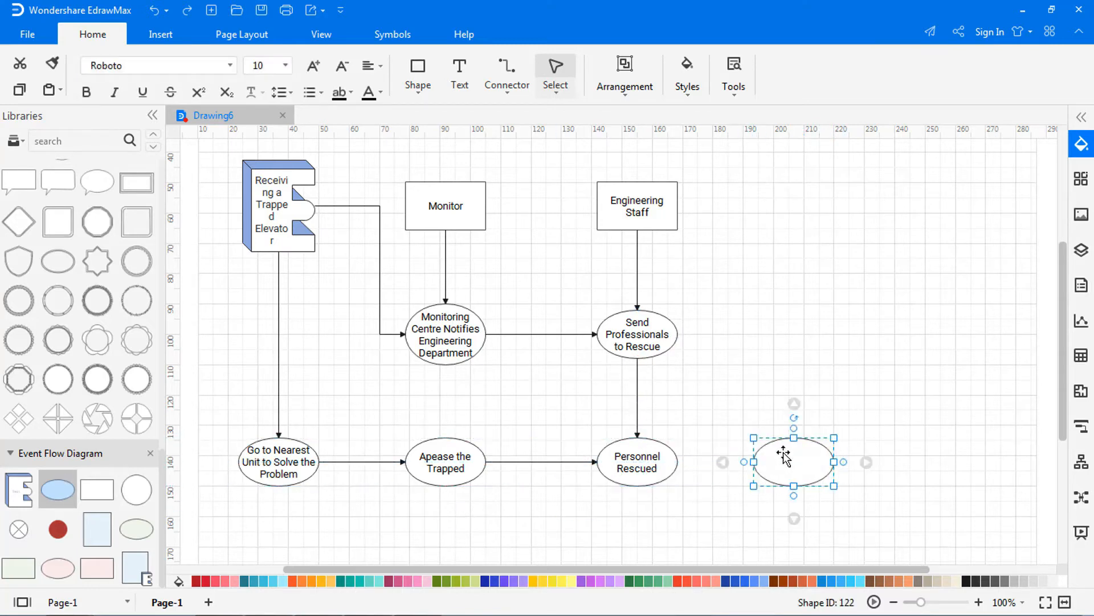
text(Specify Incident)
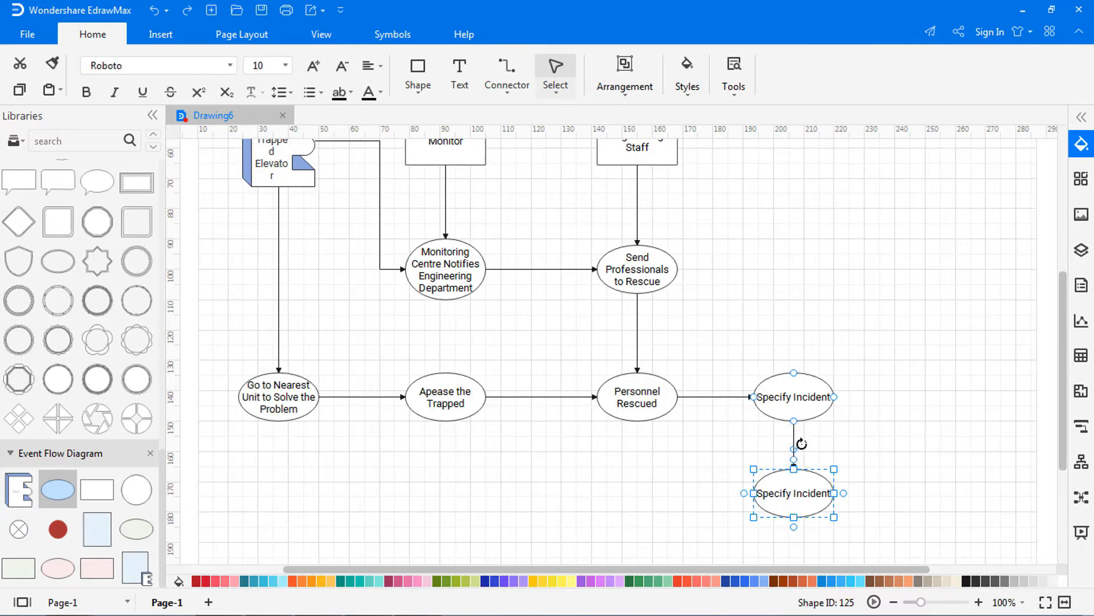
Step: Add 'Reporting to Superiors', 'Superior on Duty', 'Clerk' and 'Security Guard' shapes below Specify Incident
text(Reporting to Superiors)
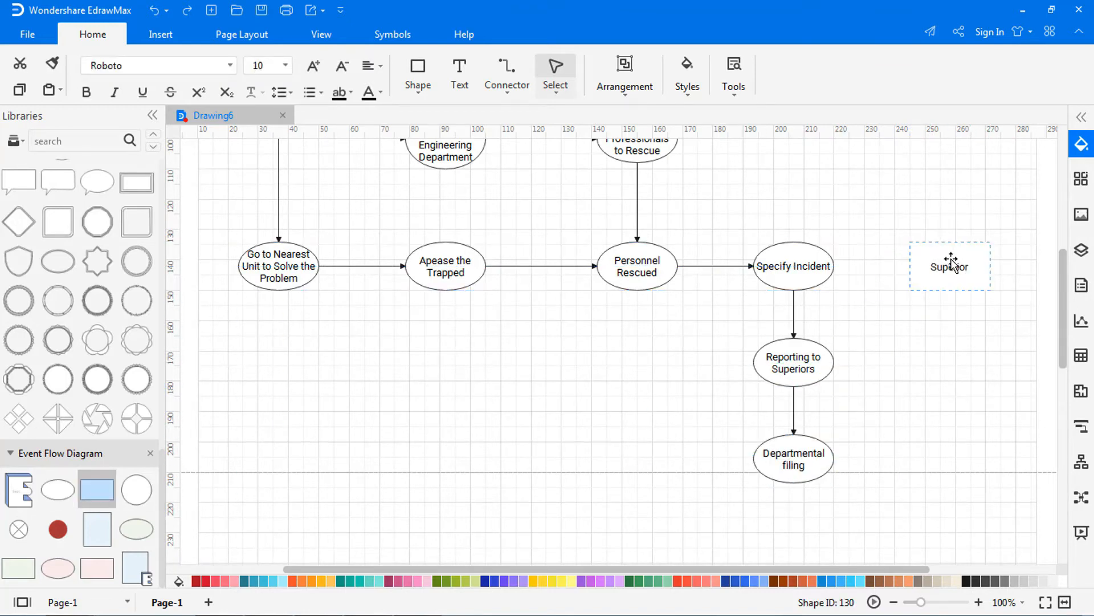
text(Superior on Duty)
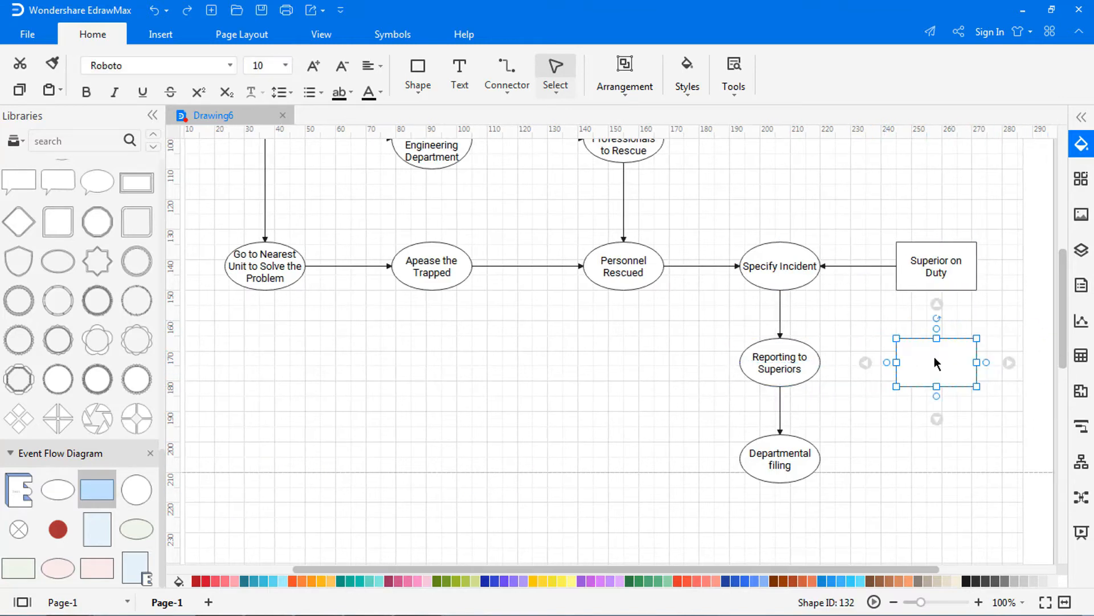
text(Clerk)
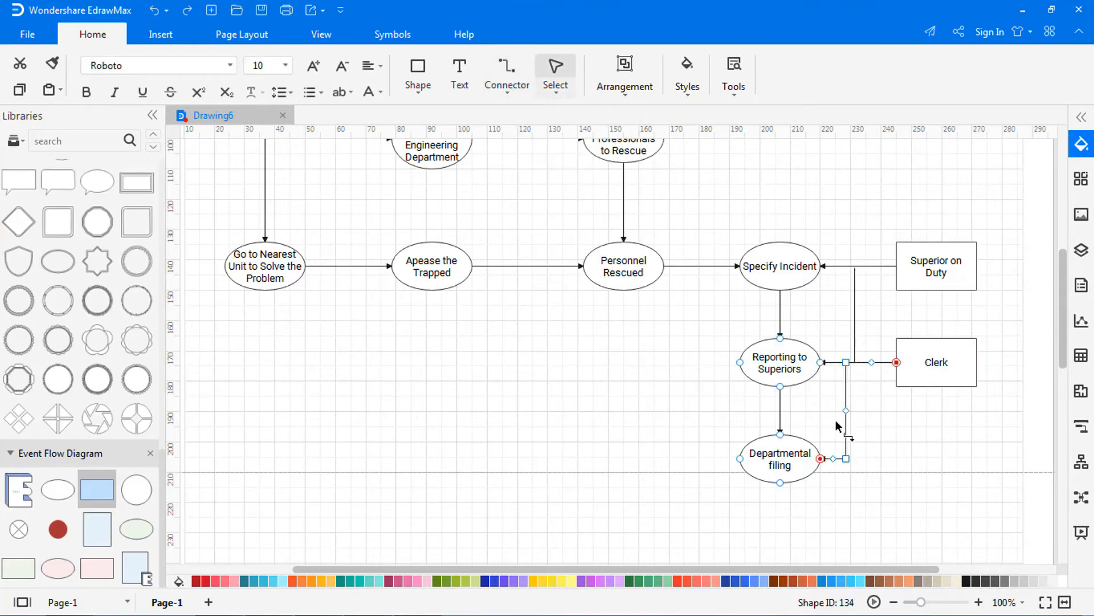
scroll(down, 3)
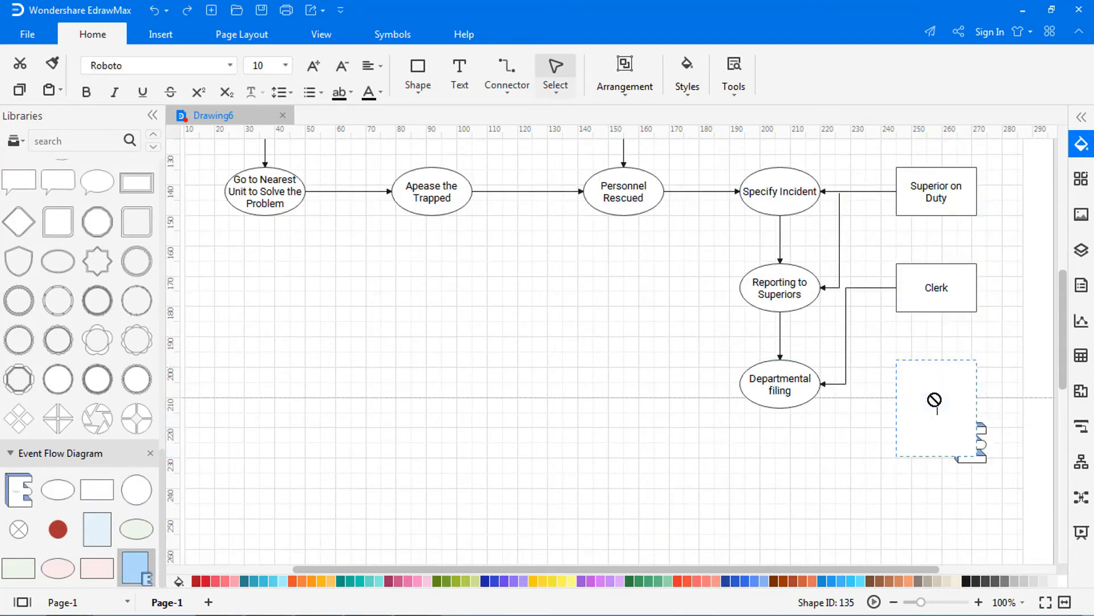
text(Security G)
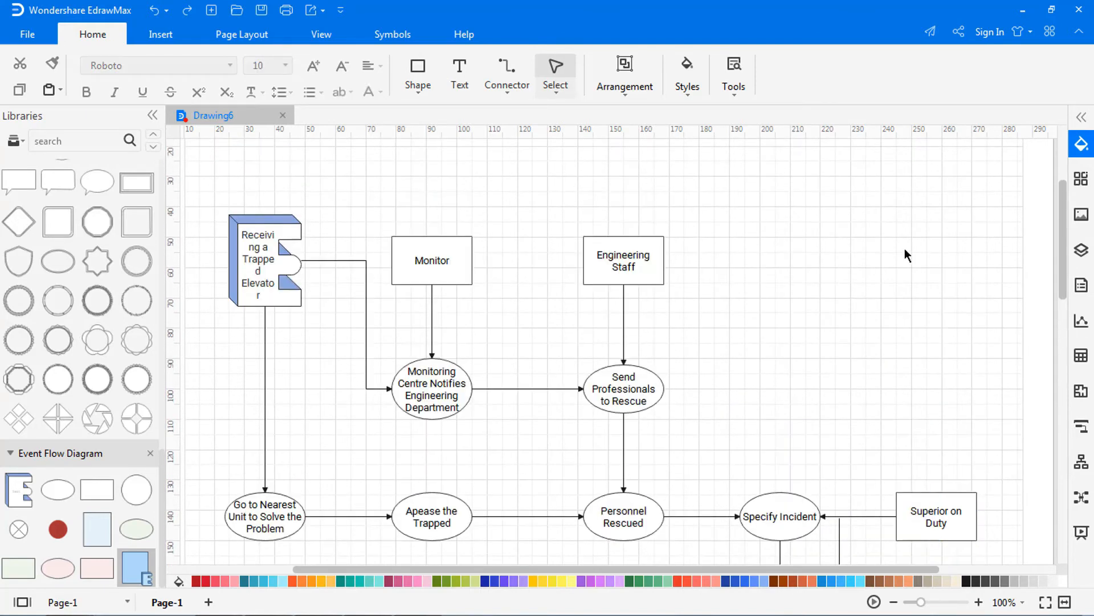
Step: Select all shapes and widen the diagram so long labels fit one line
key(ctrl+a)
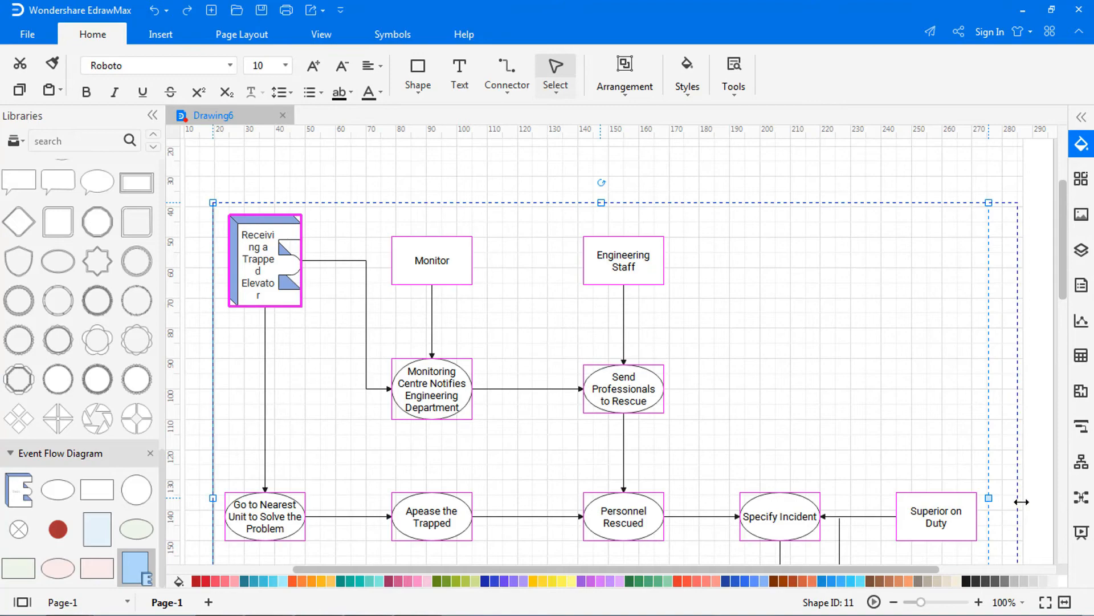
scroll(down, 3)
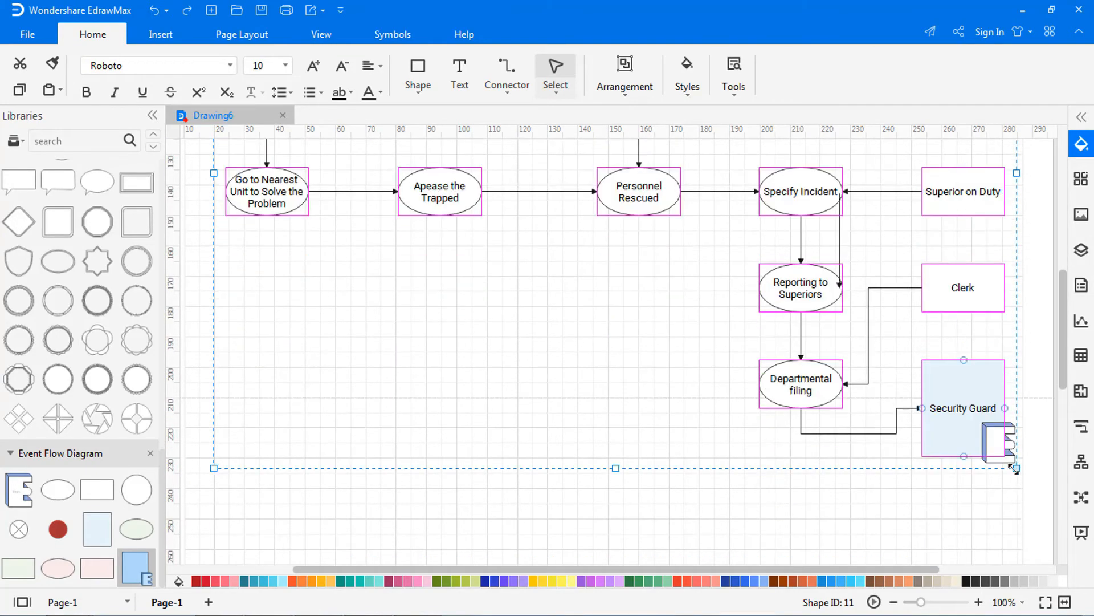
scroll(down, 3)
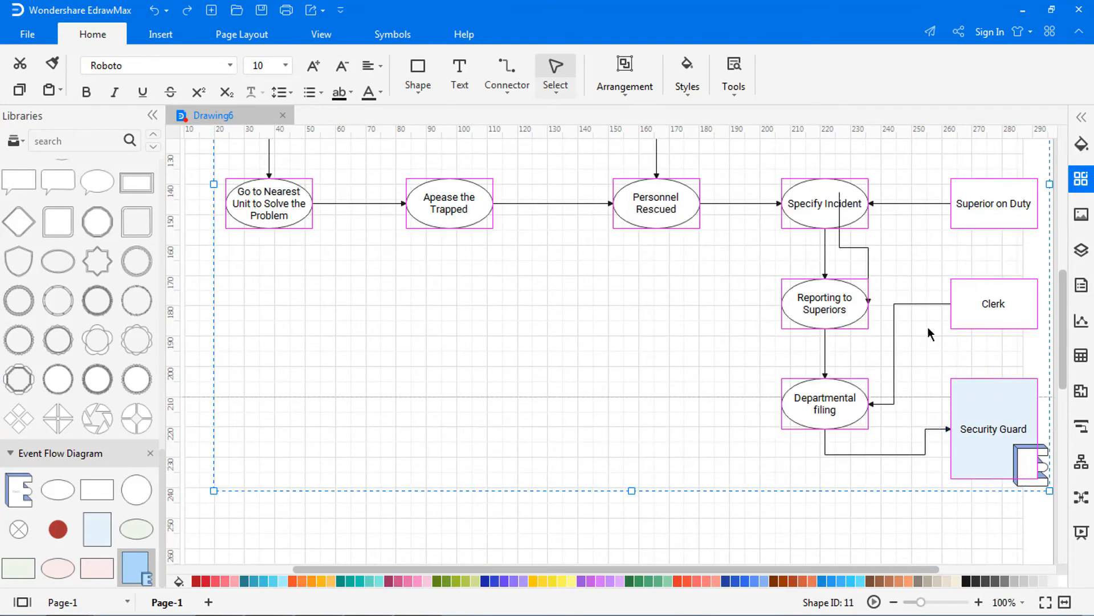
click(506, 73)
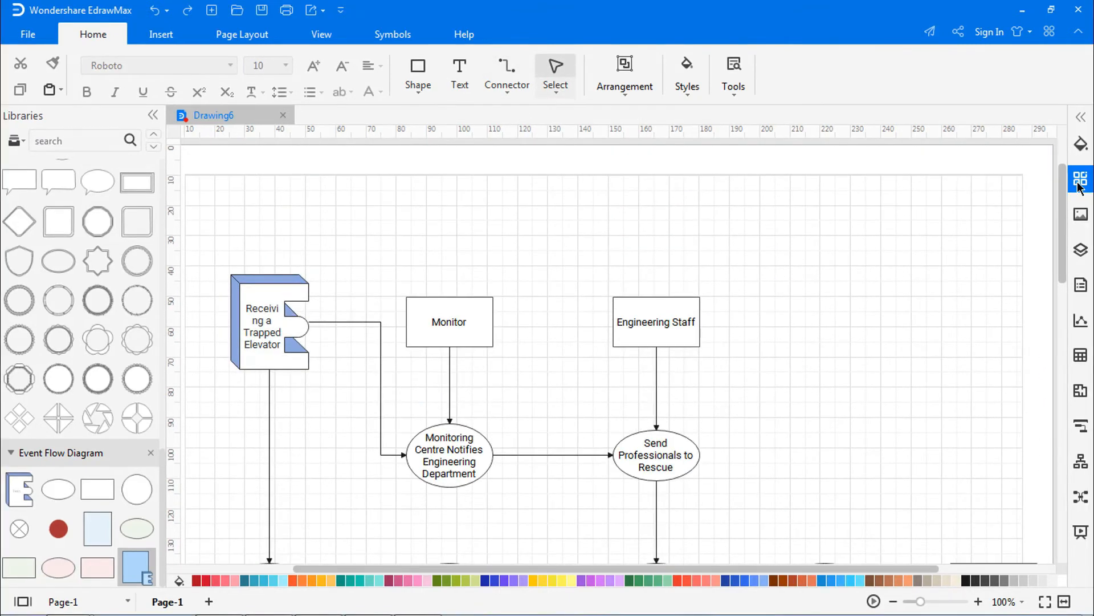
Step: Apply a green colour theme to the flowchart's shapes and connectors
click(1079, 180)
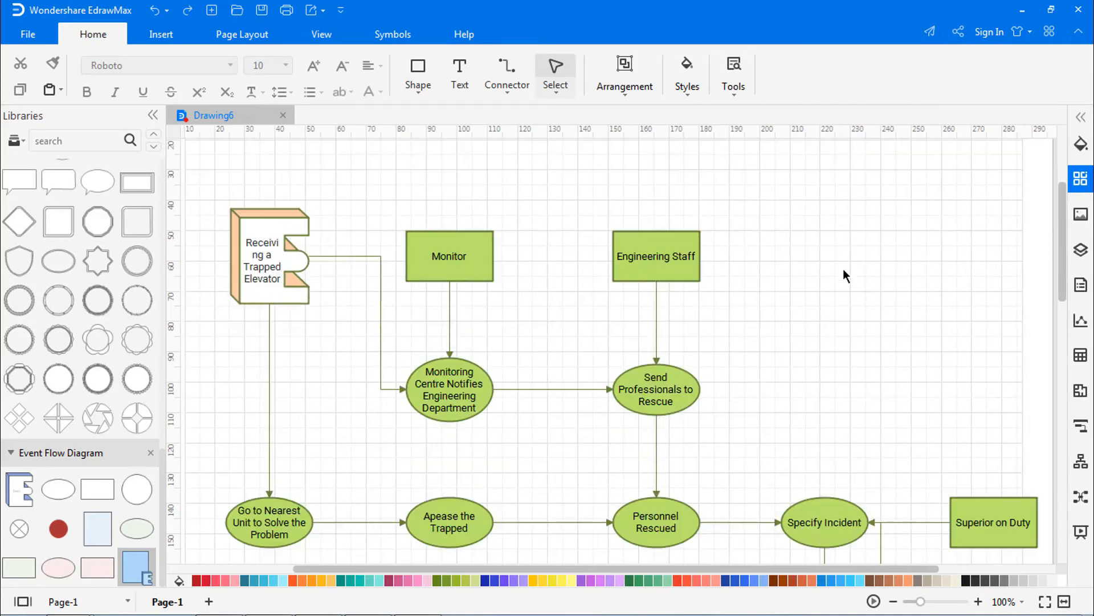
right_click(845, 274)
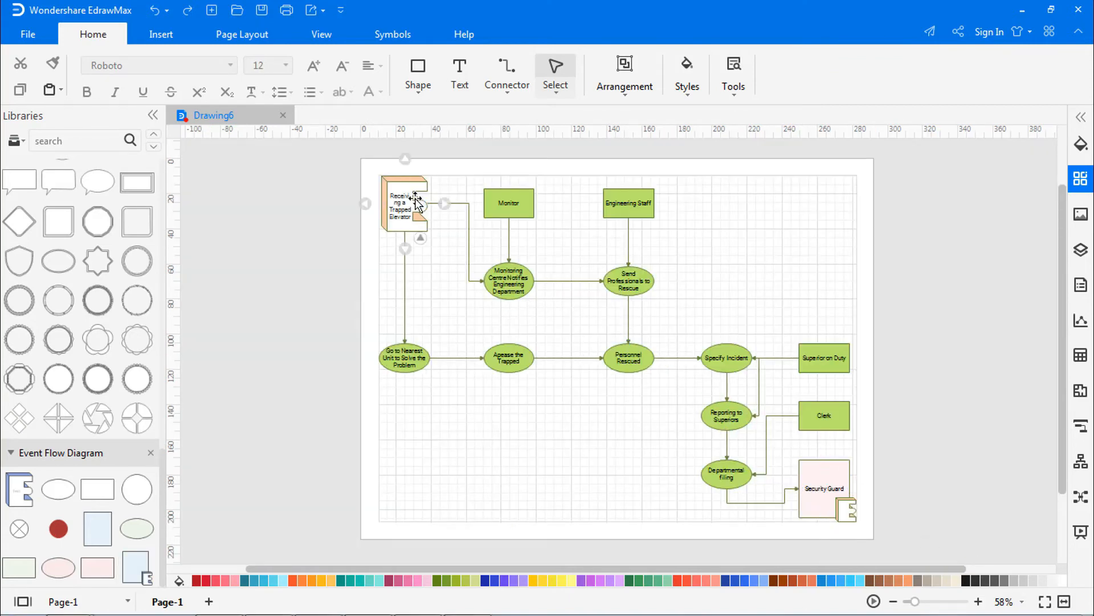
Step: Refit the 'Receiving a Trapped Elevator' label, then check the Page Layout and View options
click(404, 209)
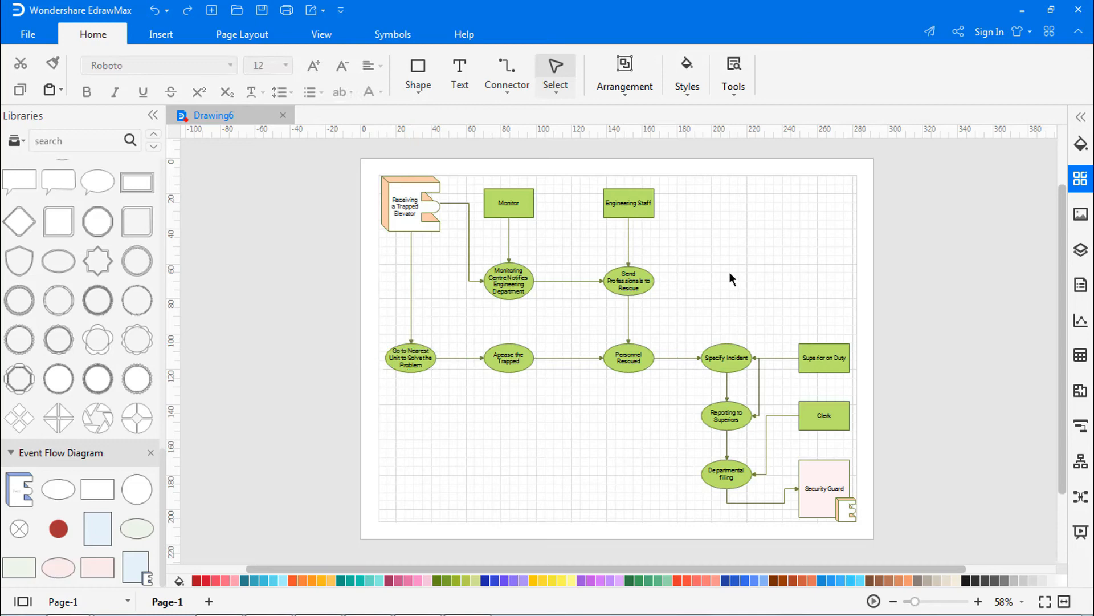
click(241, 33)
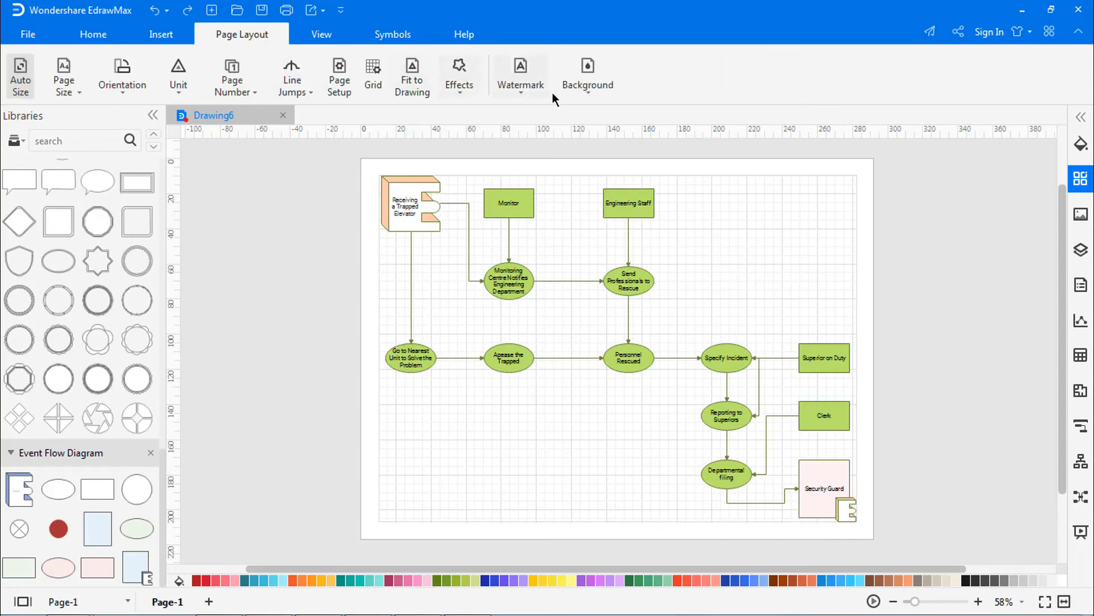
click(627, 203)
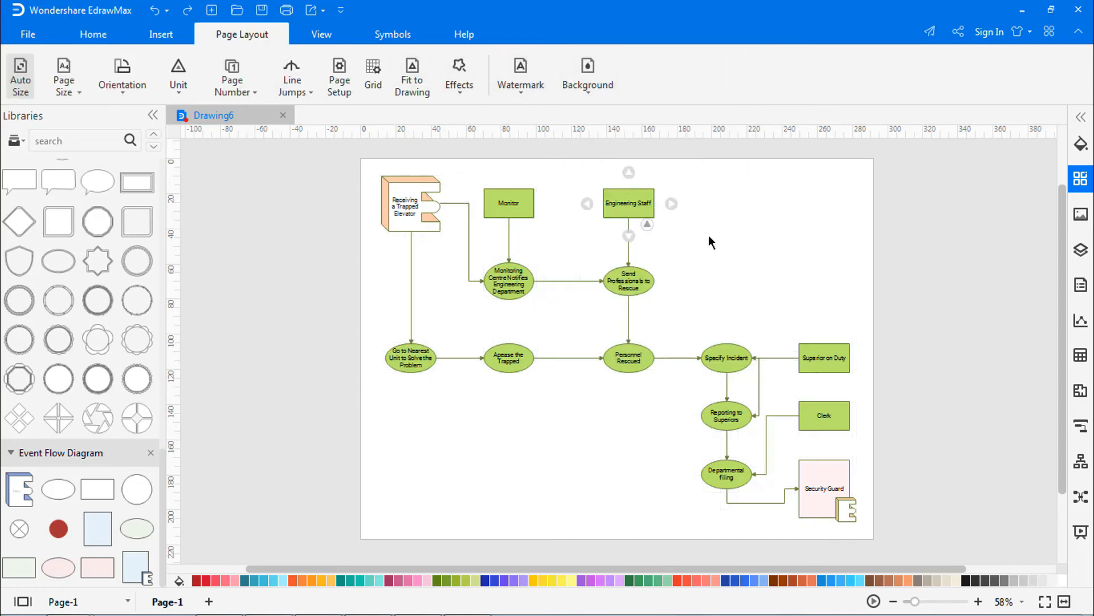
click(320, 34)
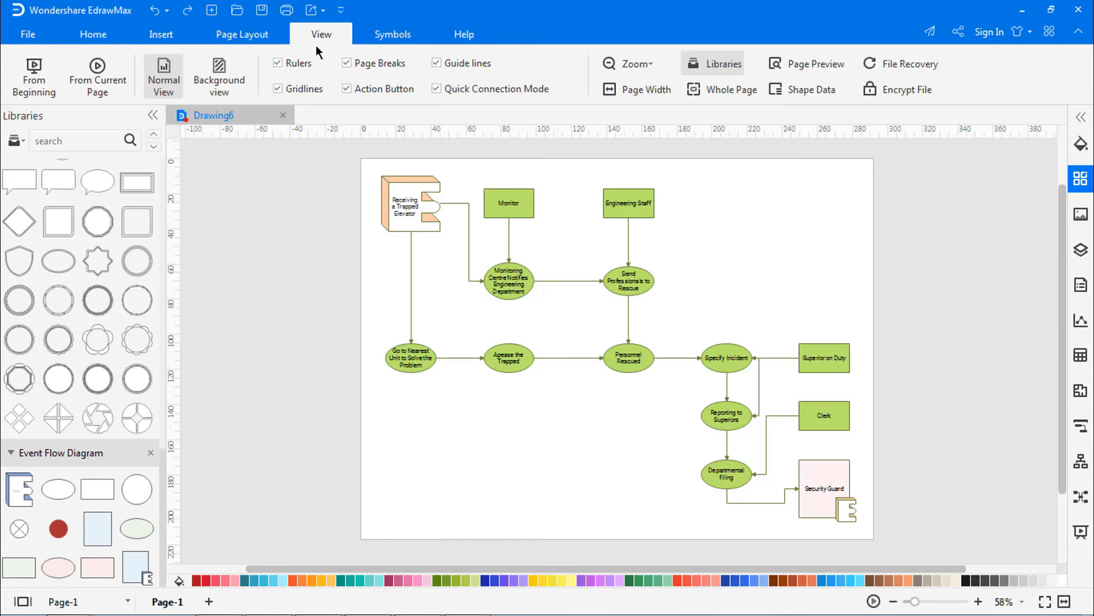